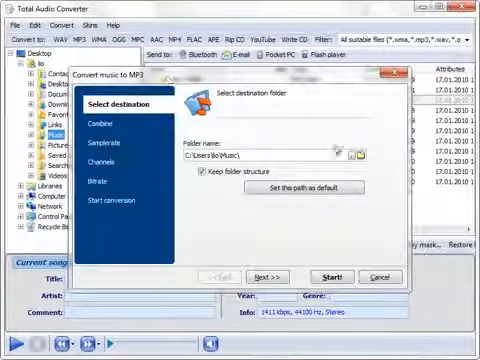
Step: Convert the selected music to MP3 into the Music folder, keeping folder structure
click(349, 155)
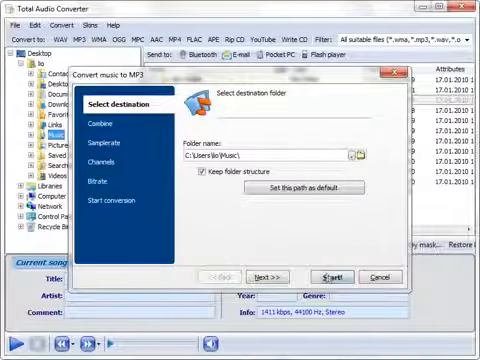
click(329, 276)
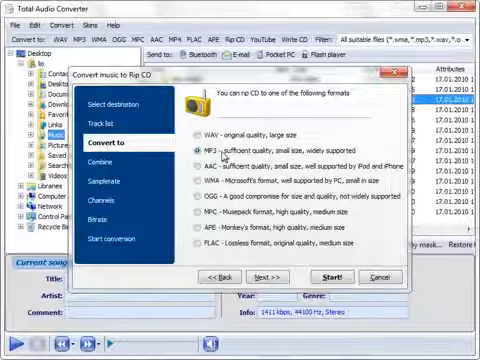
Step: Rip the CD to MP3 at 44100 Hz with a 128 kbps minimum bitrate
click(113, 183)
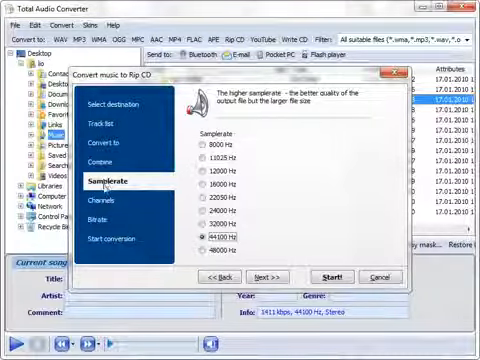
click(104, 220)
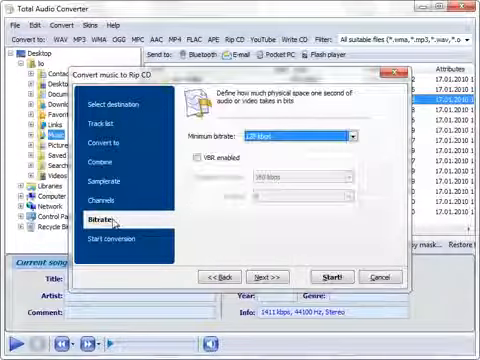
click(352, 135)
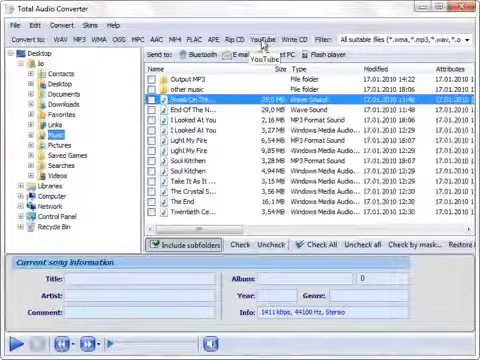
click(261, 40)
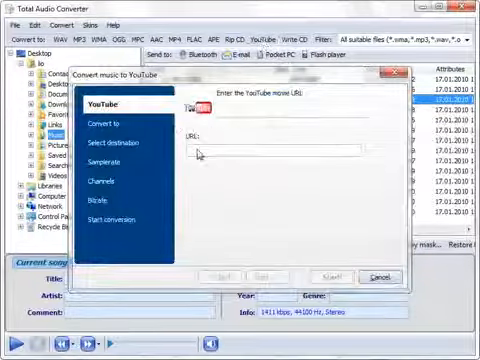
text(http://www.youtube.com/watch?v=CGkvXp0vxng)
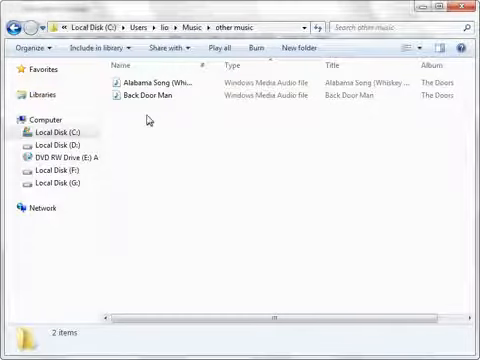
Step: Convert the Back Door Man track to MP3 from its Explorer context menu
right_click(145, 97)
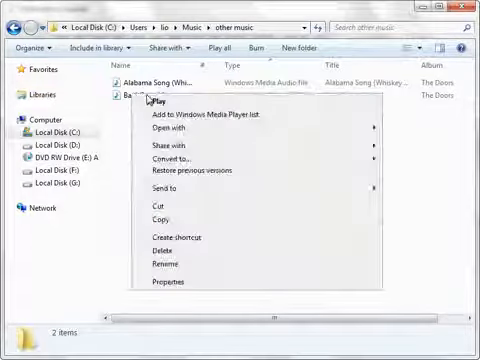
mouse_move(195, 161)
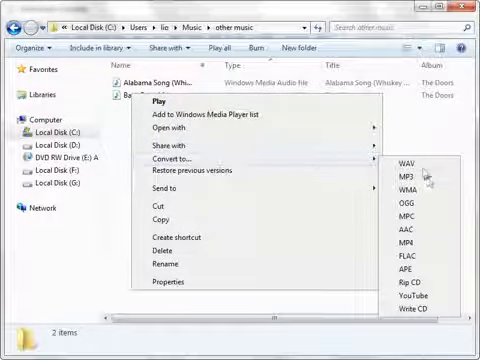
click(401, 164)
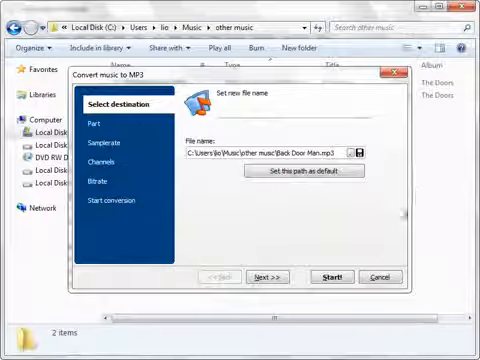